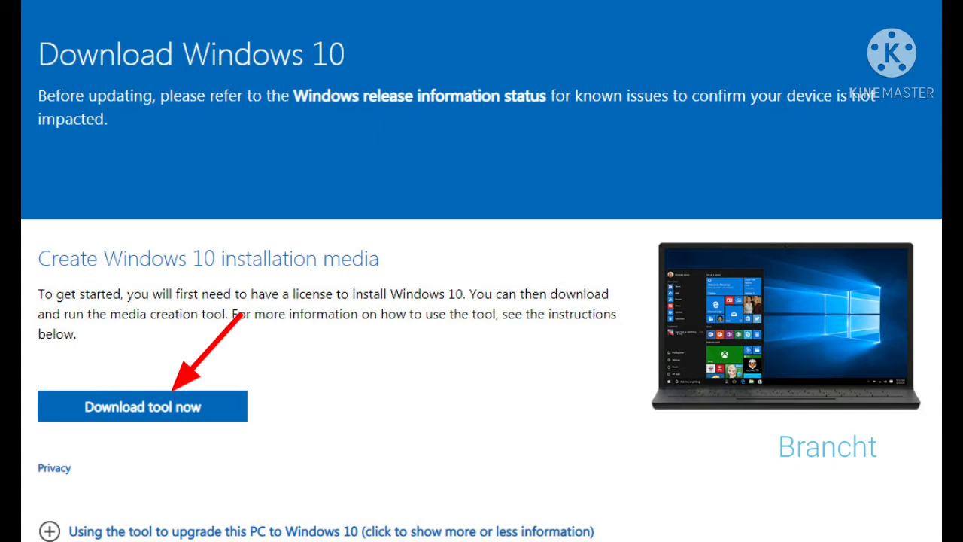
Download the Windows 10 media creation tool and launch MediaCreationTool21H1.exe from downloads.
{"action": "left_click", "coordinate": [141, 406]}
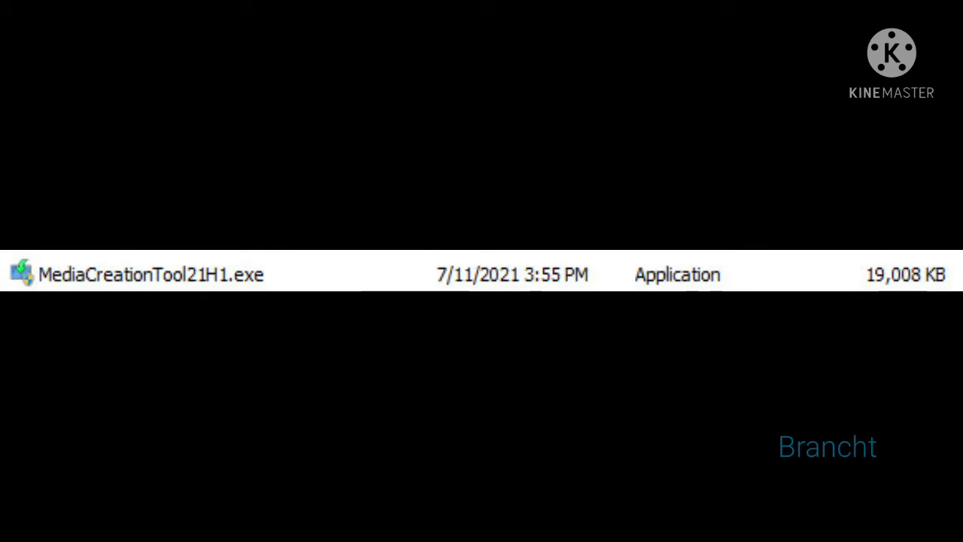
{"action": "double_click", "coordinate": [151, 274]}
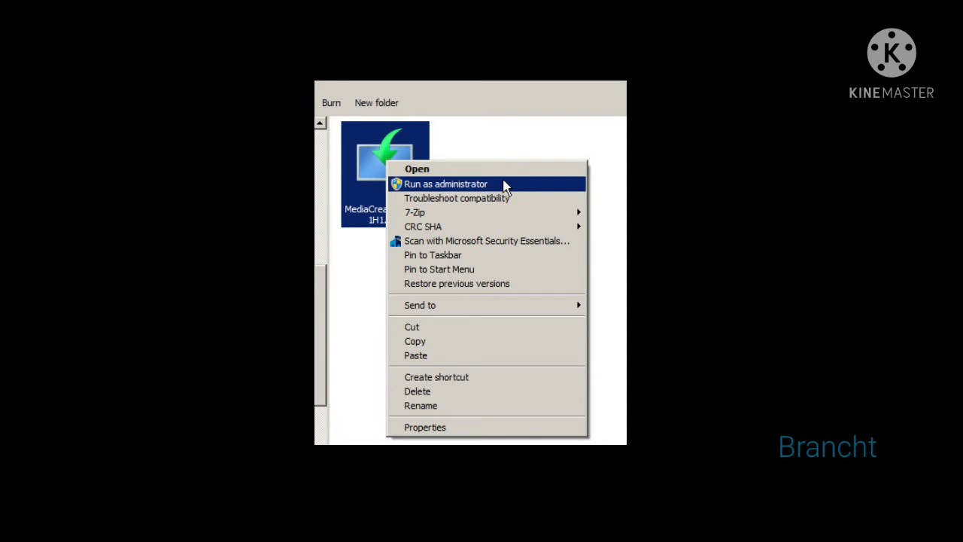
Run MediaCreationTool21H1.exe as administrator from its context menu.
{"action": "left_click", "coordinate": [446, 183]}
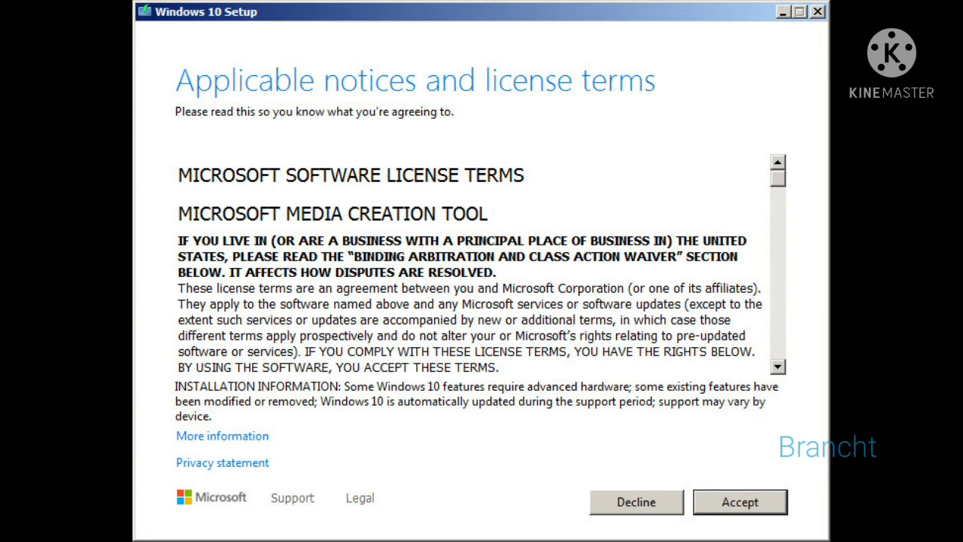
Accept the media creation tool's applicable notices and license terms.
{"action": "left_click", "coordinate": [739, 503]}
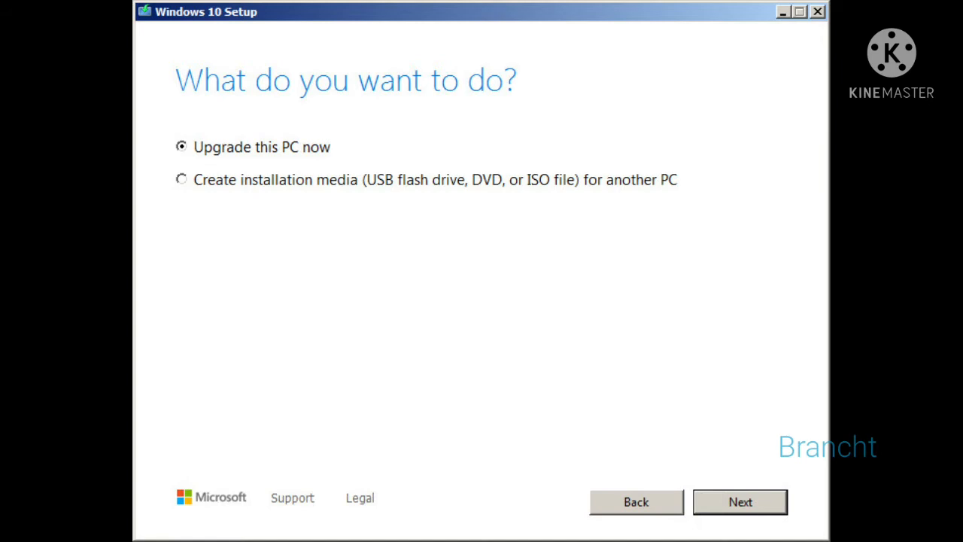
Keep 'Upgrade this PC now' selected and continue to the Windows license terms.
{"action": "left_click", "coordinate": [740, 502]}
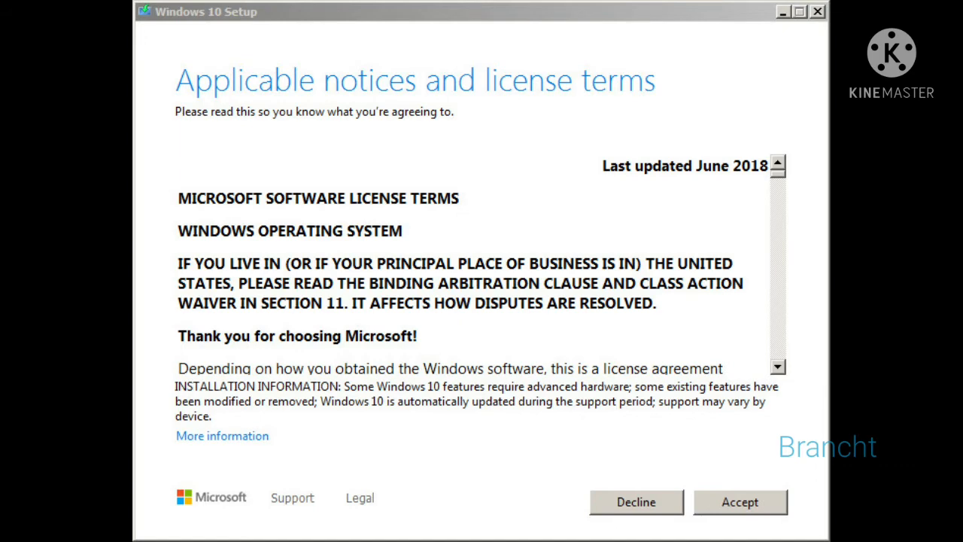
Accept the Windows operating system license terms.
{"action": "left_click", "coordinate": [739, 503]}
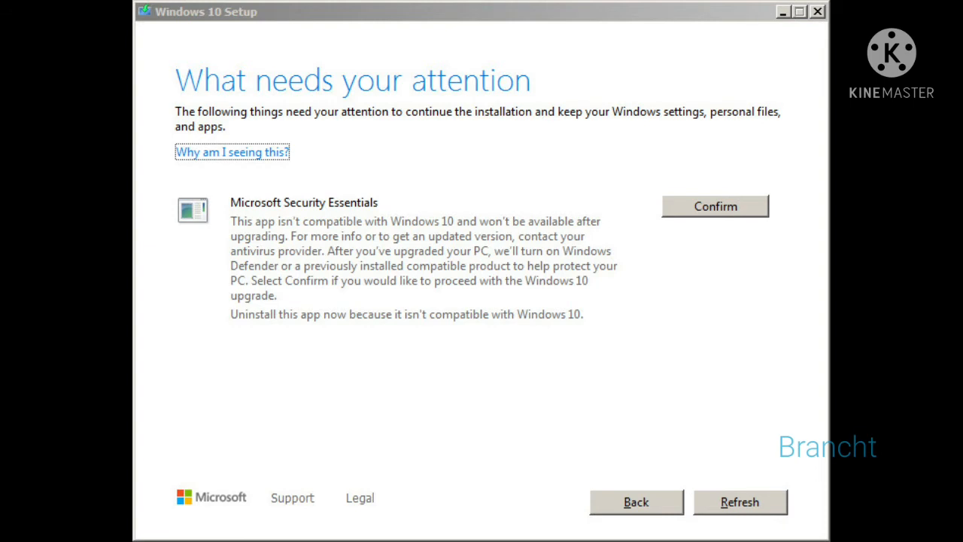
Confirm that Microsoft Security Essentials won't carry over to Windows 10.
{"action": "left_click", "coordinate": [715, 206]}
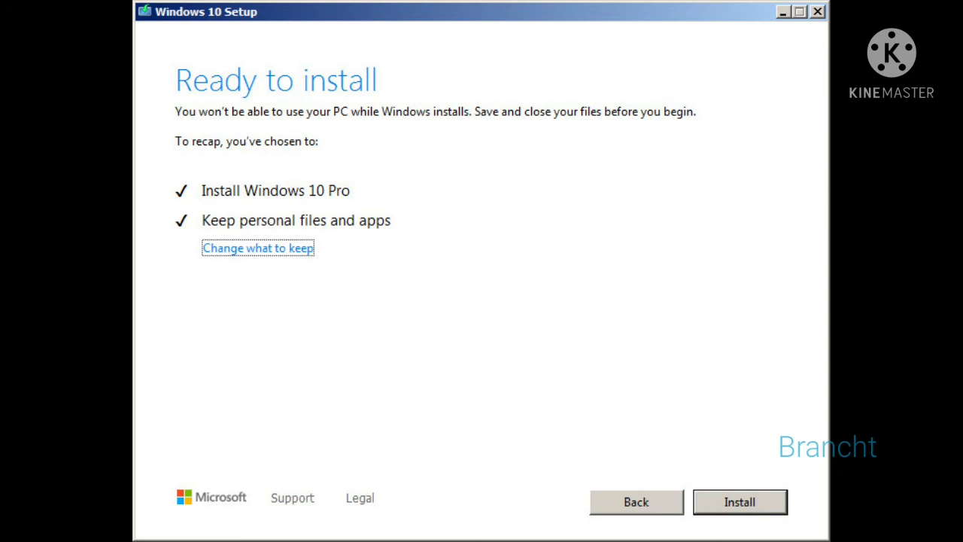
Start installing Windows 10 Pro, keeping personal files and apps.
{"action": "left_click", "coordinate": [739, 503]}
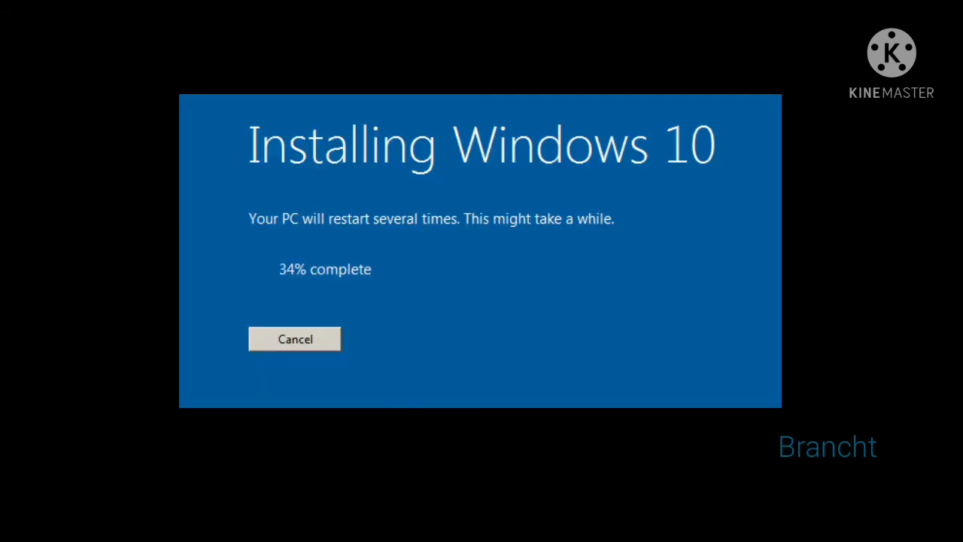